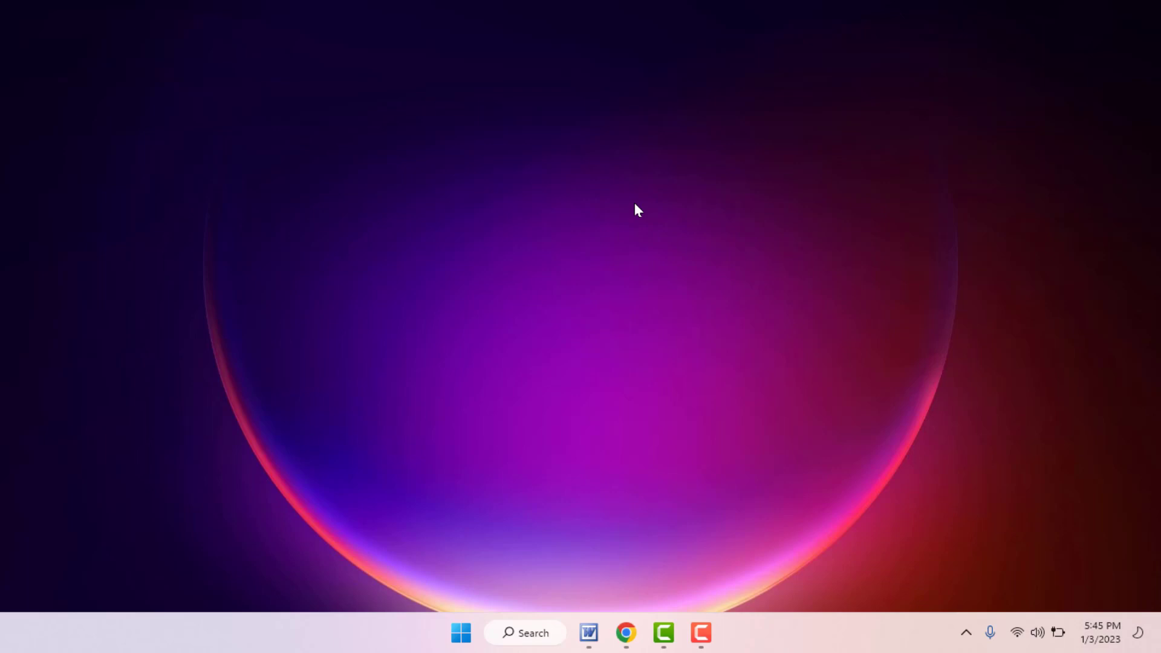
# Search Start for 'dialer' and launch the Phone Dialer best match
pyautogui.click(461, 633)
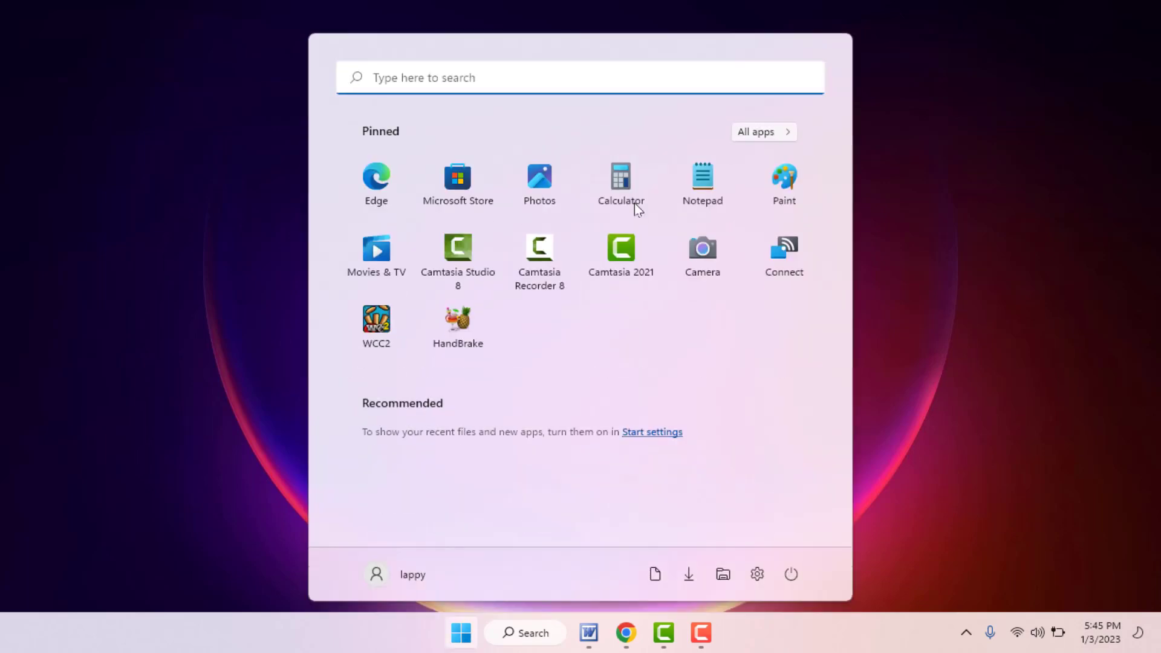
pyautogui.write('dialer')
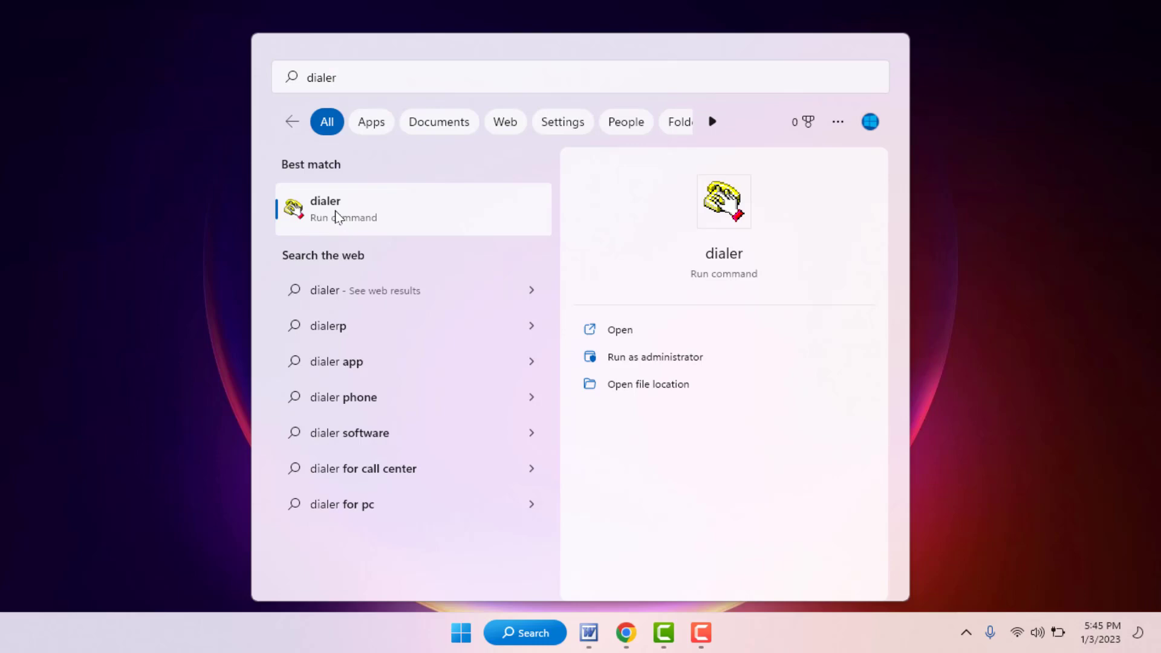
pyautogui.click(325, 208)
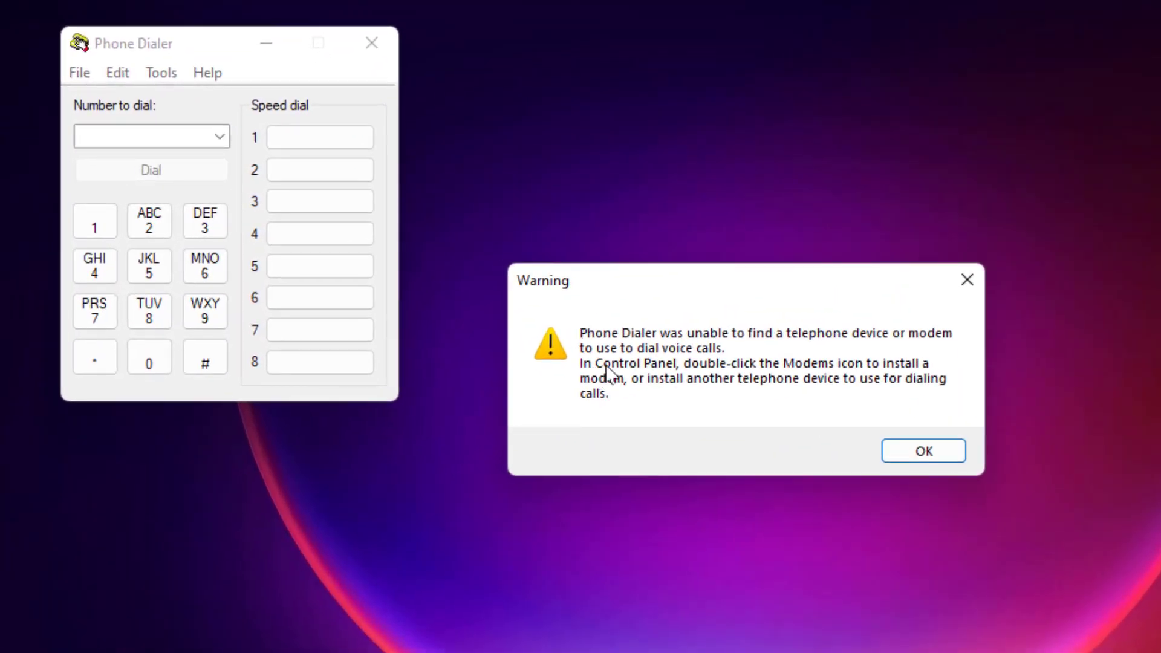
pyautogui.moveTo(822, 363)
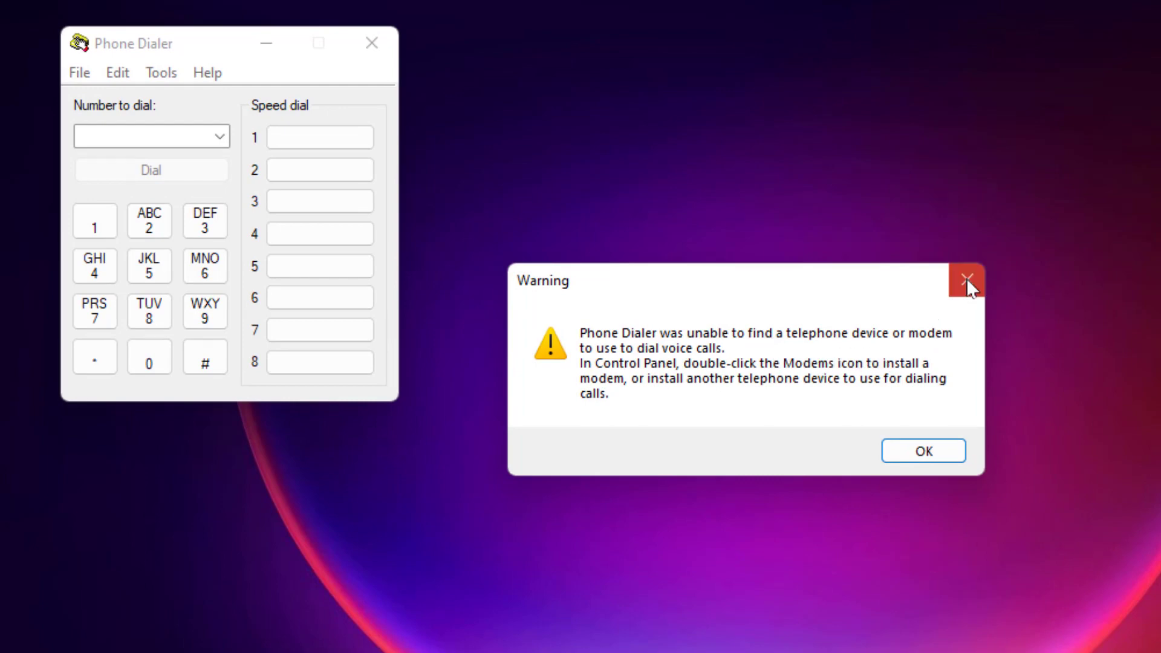
pyautogui.moveTo(966, 281)
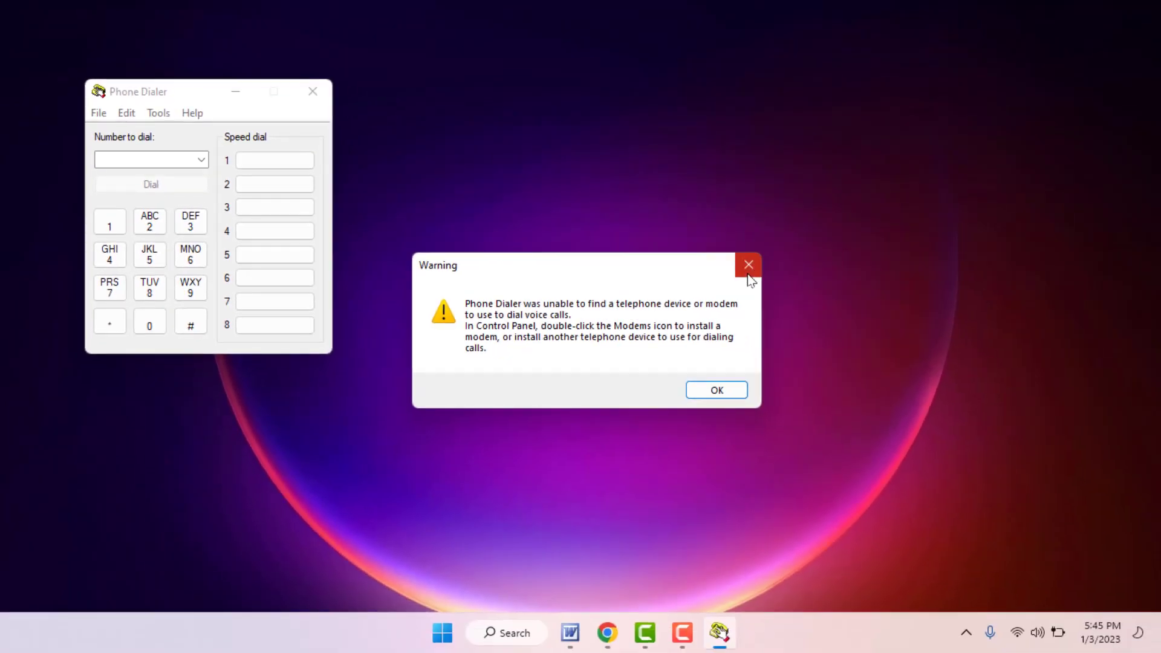
# Dismiss the no-telephone-device warning and add another digit to the number field
pyautogui.click(748, 264)
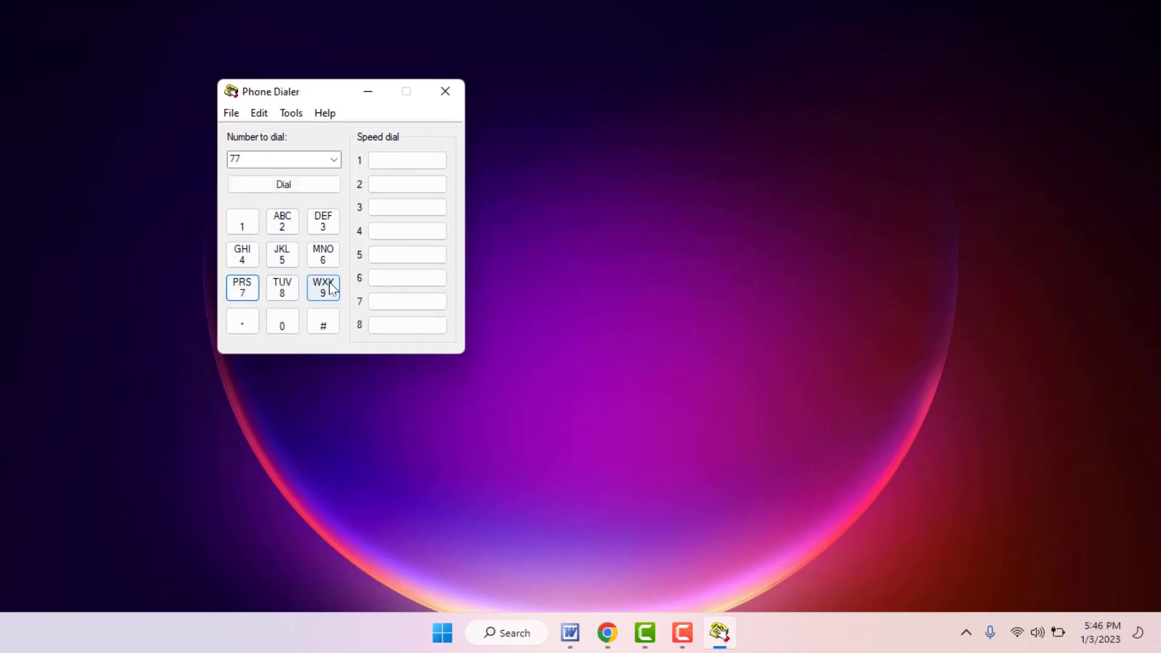
pyautogui.click(323, 254)
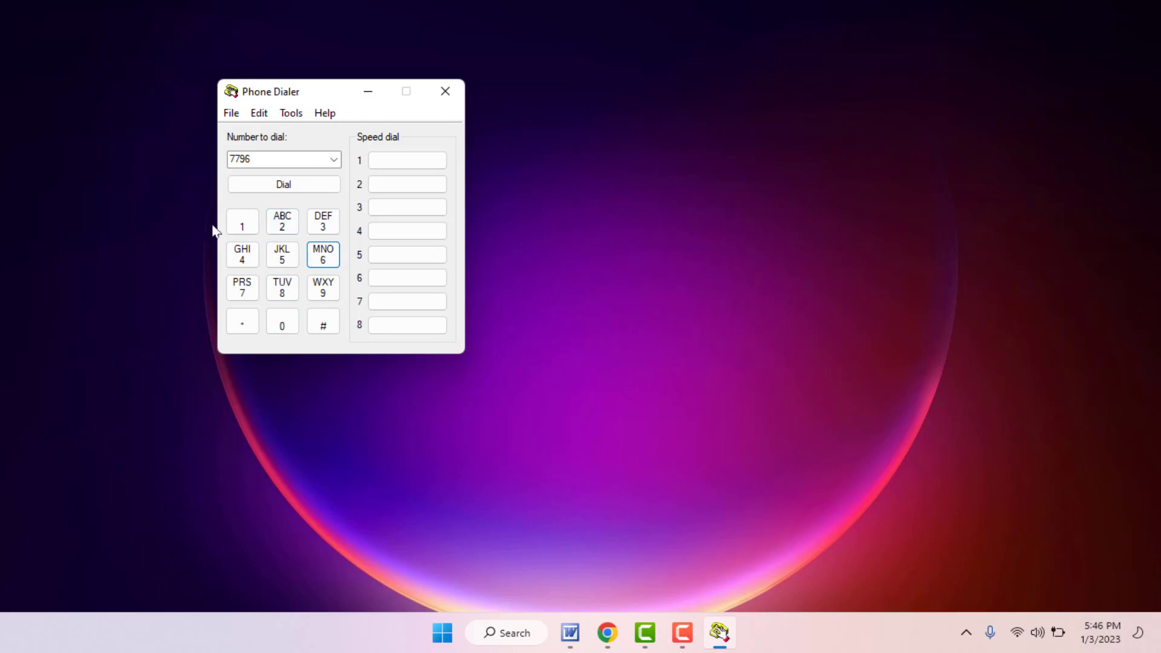